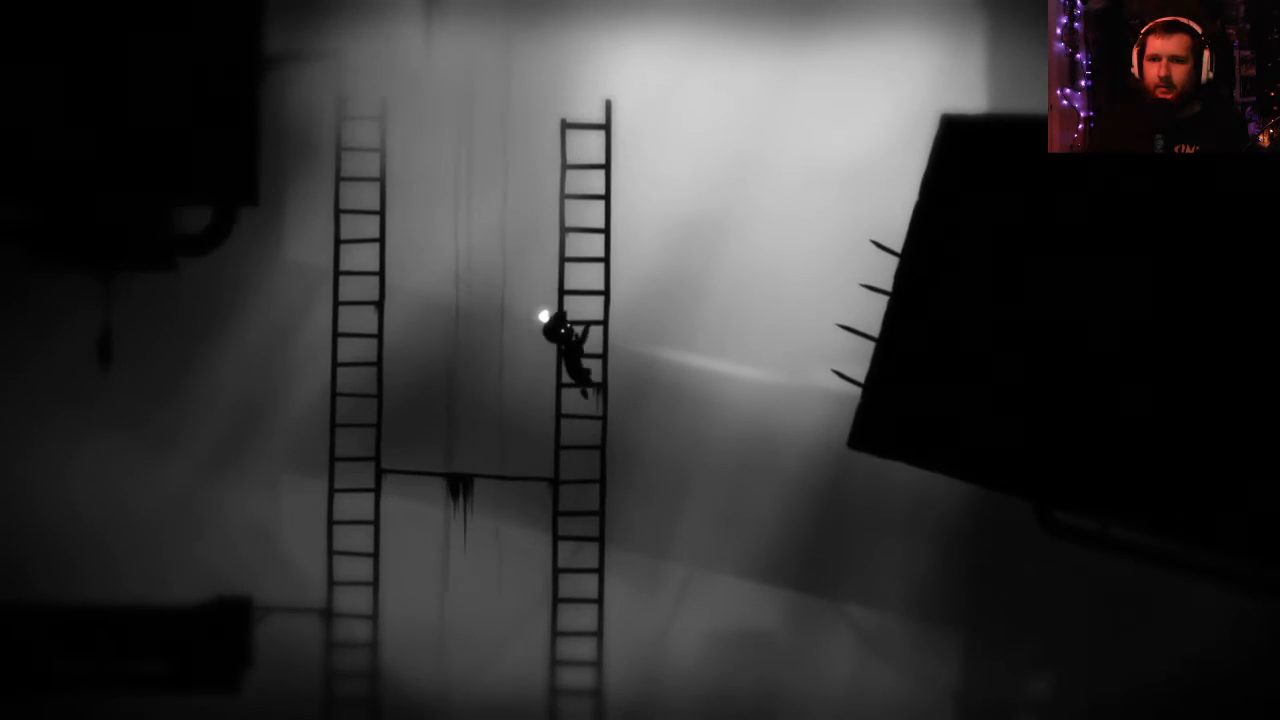
key(Up)
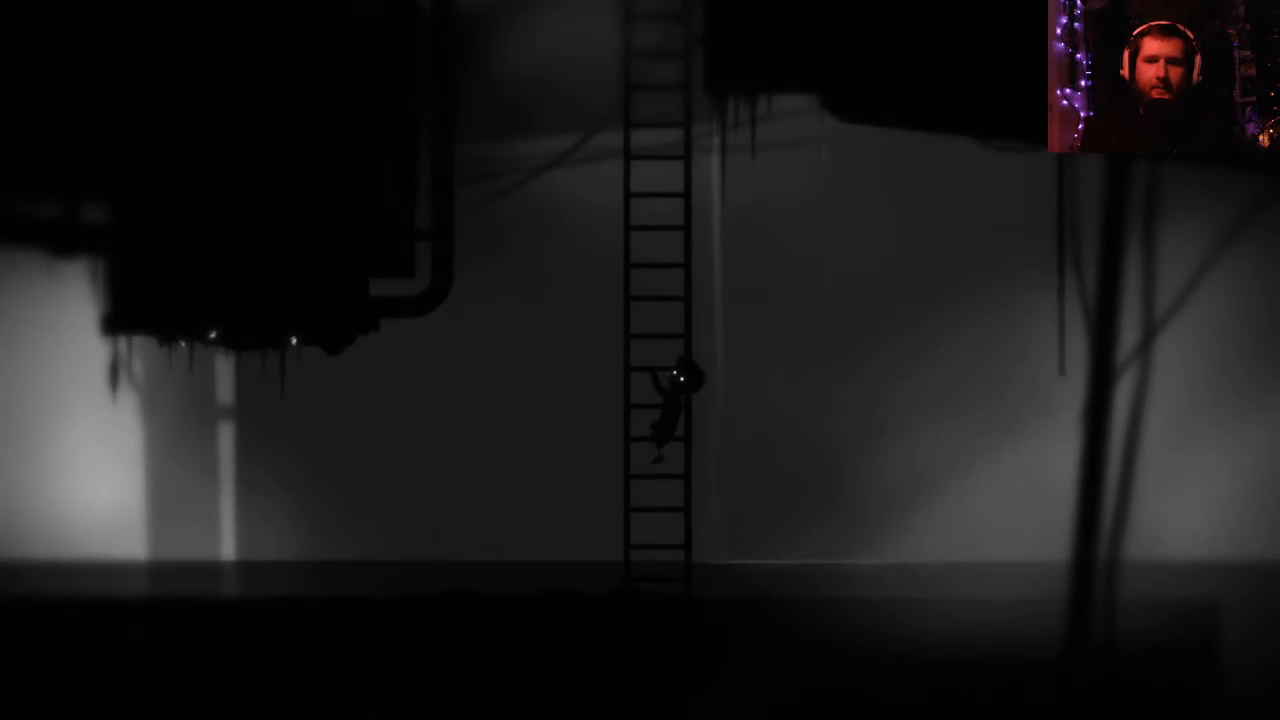
key(Up)
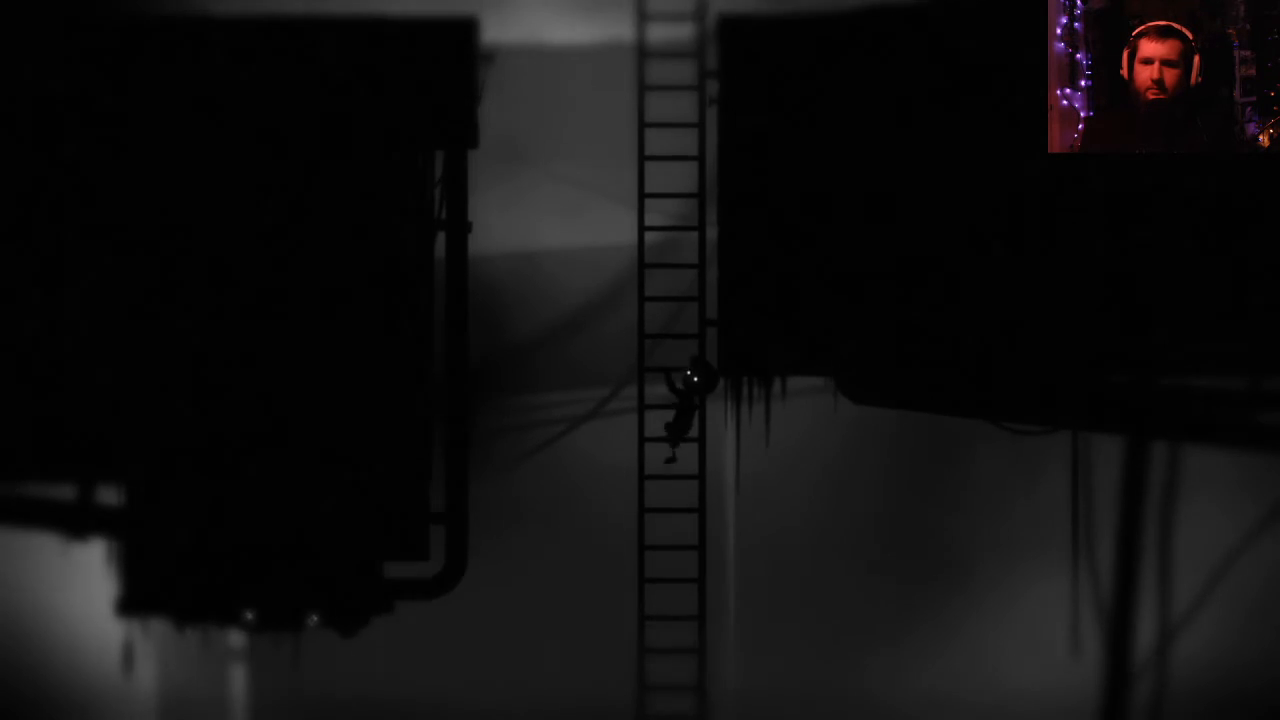